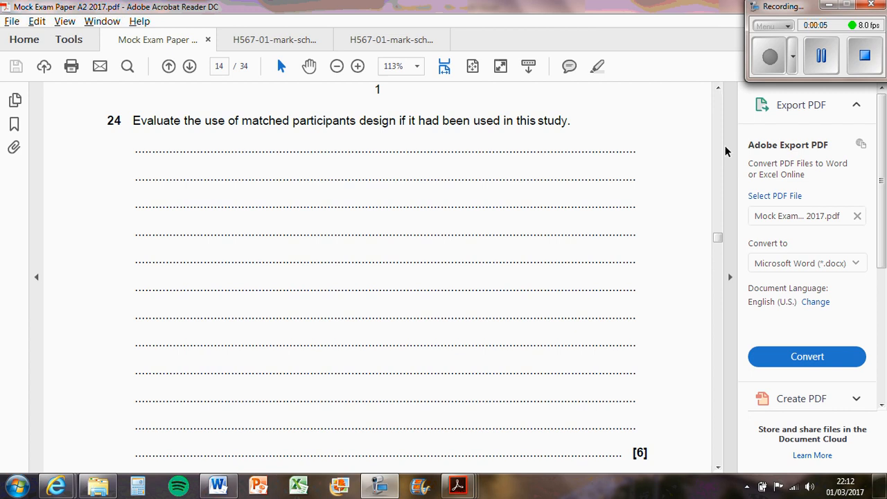
Step: Step back two pages to page 11 of the mock exam, then forward again toward question 24
click(169, 67)
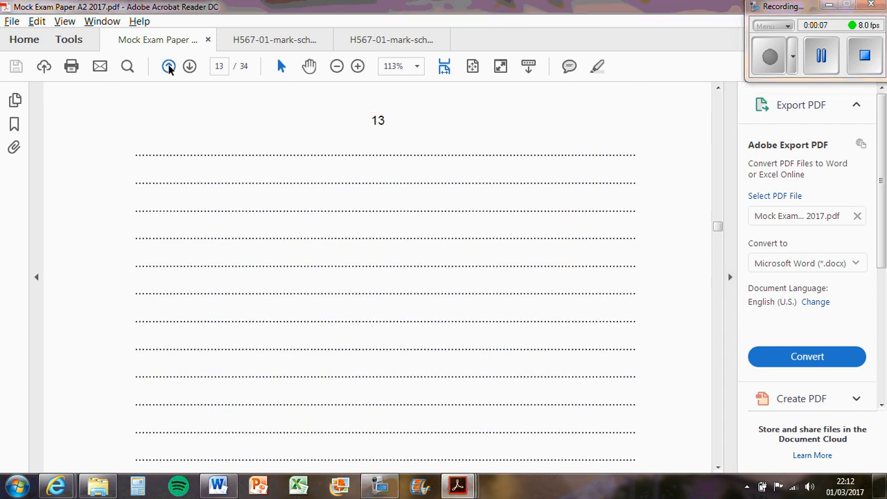
click(169, 66)
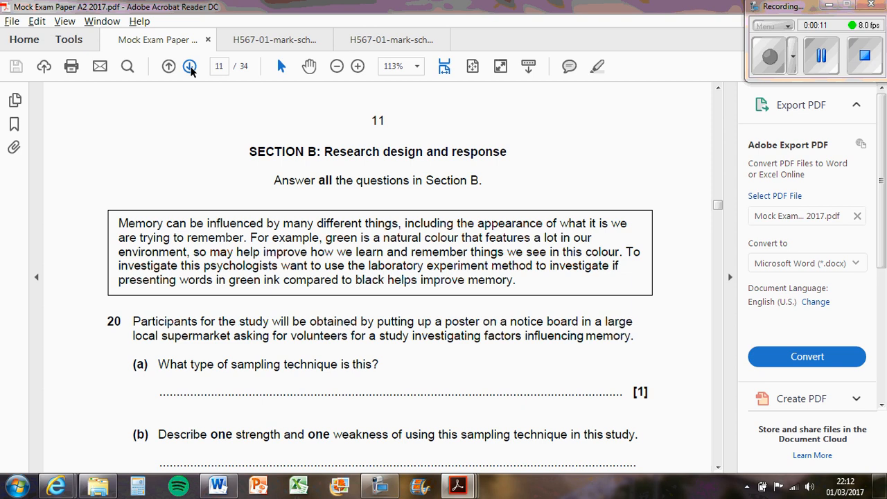
click(189, 67)
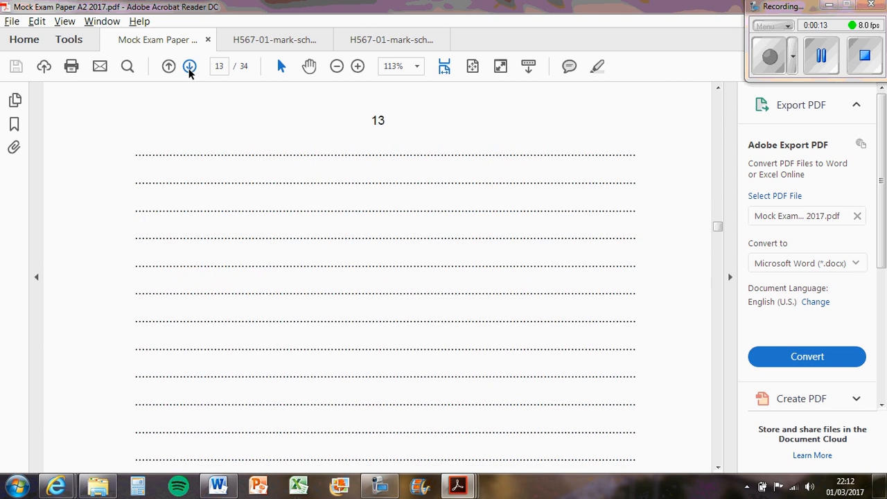
click(188, 66)
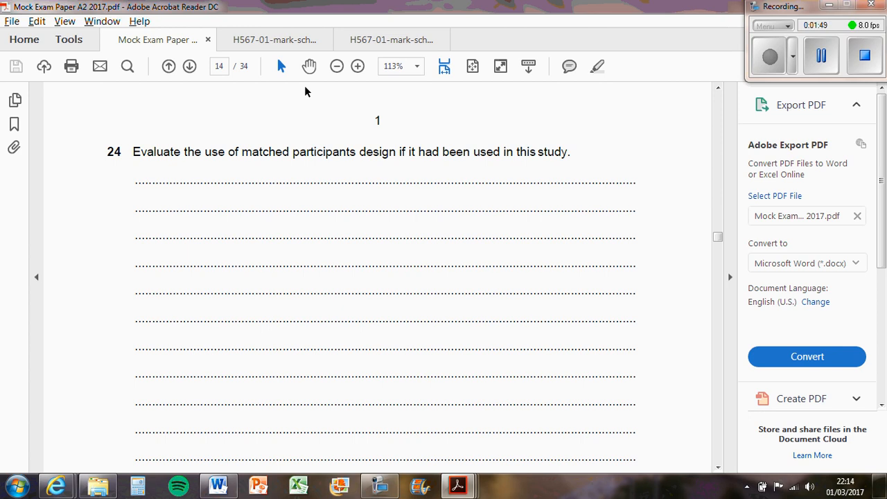
Step: Scroll down so question 24's answer lines and its [6] mark total are fully visible
scroll(down, 3)
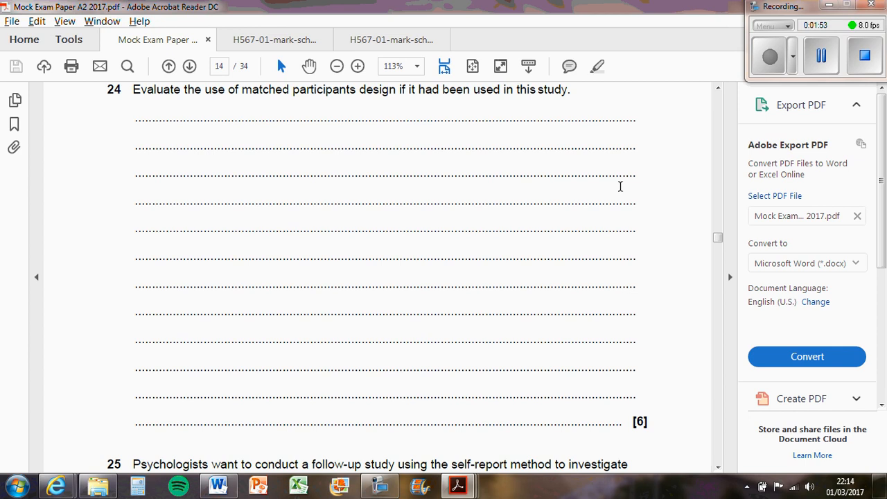
mouse_move(665, 179)
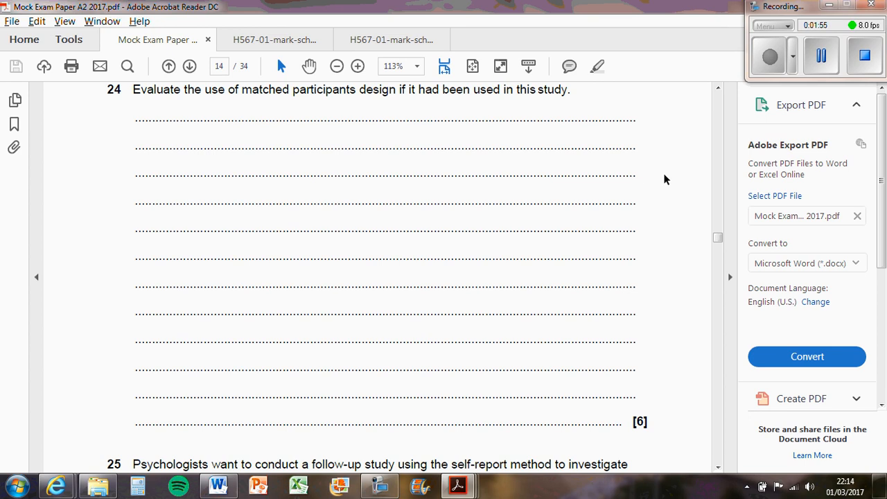